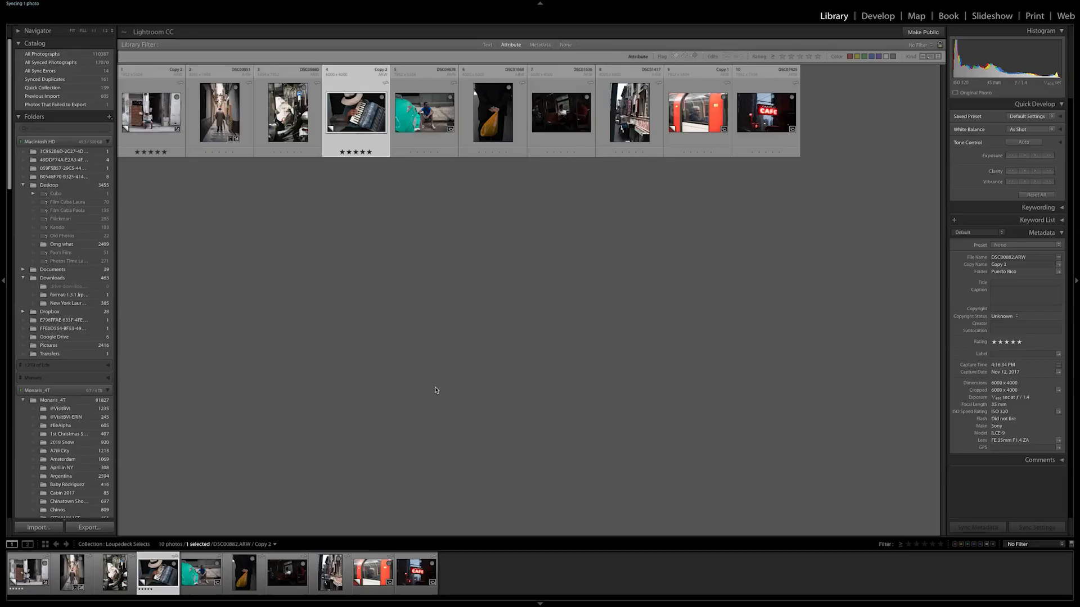
Filter the Loupedeck Selects collection to five-star photos, then reach Help's Loupedeck plug-in extras
click(810, 56)
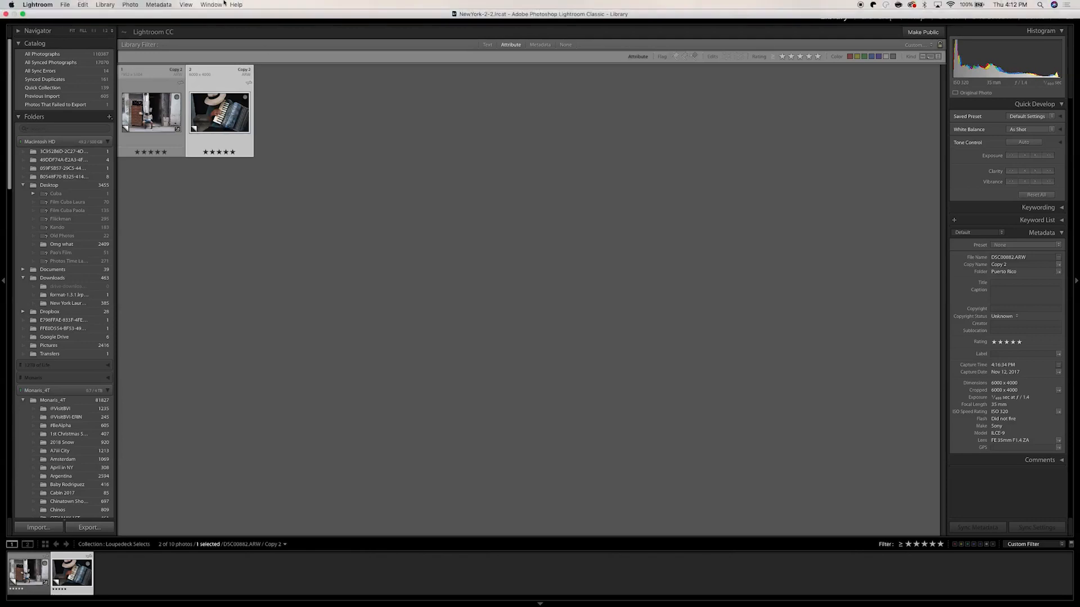
click(235, 5)
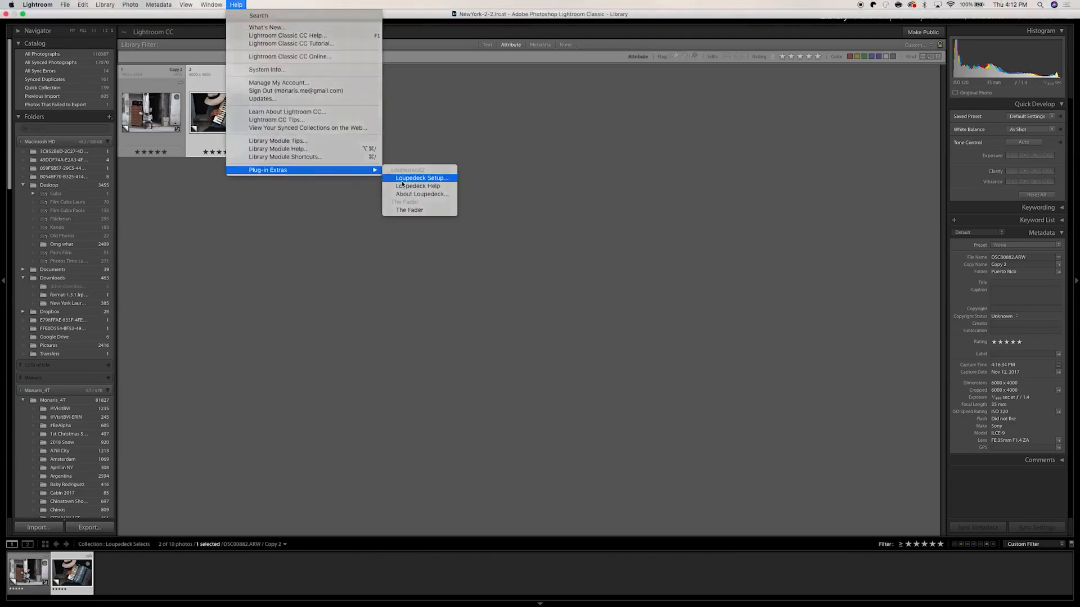
In Develop mode, assign Monaris_LD_Cuba to P1 and Monaris_PuertoRico to P2, then close
click(421, 177)
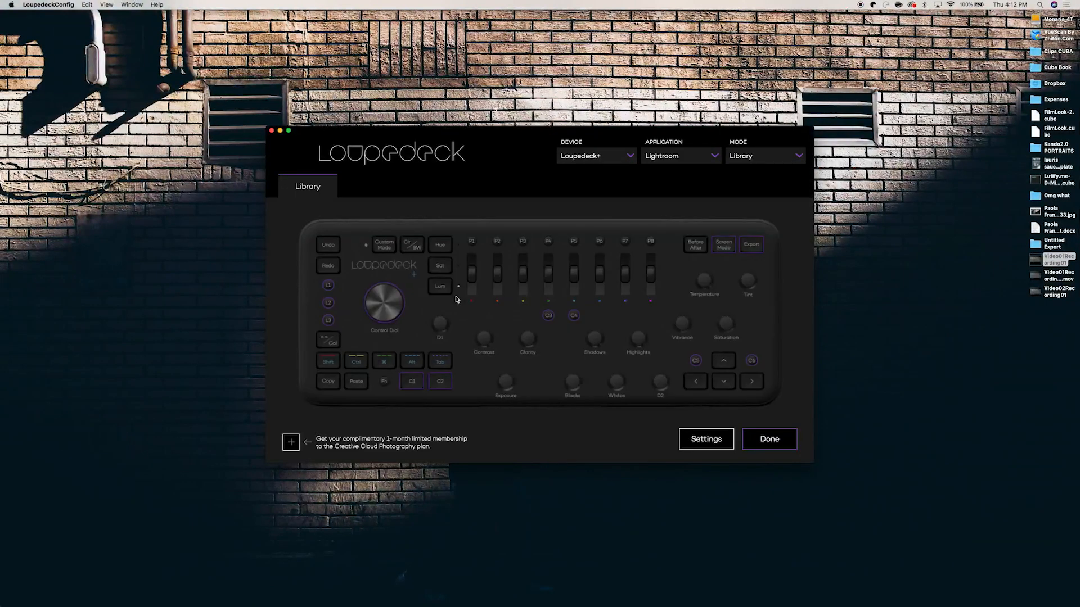
mouse_move(745, 166)
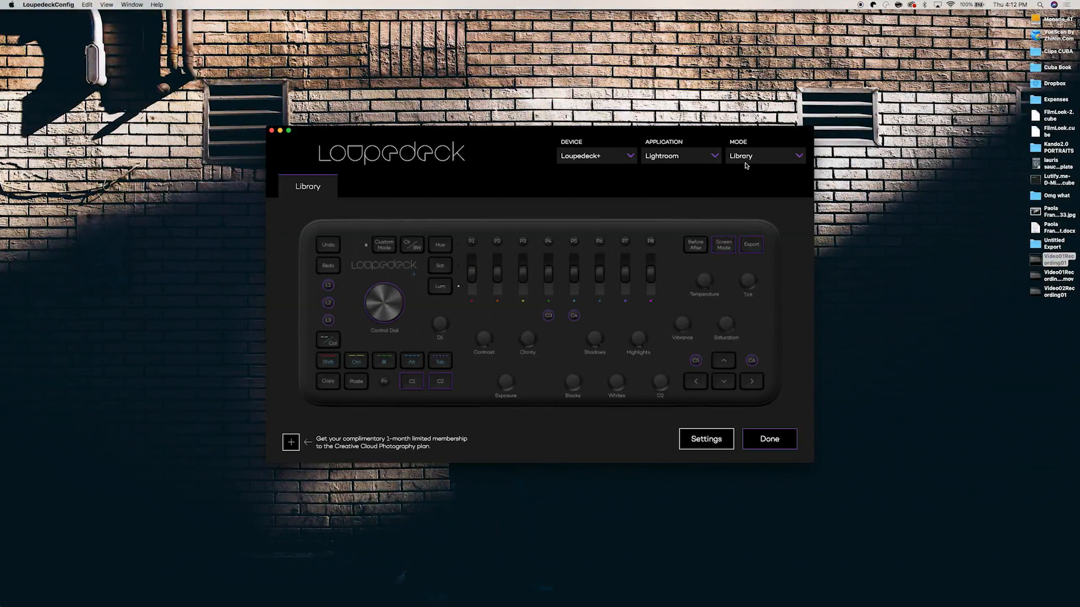
click(765, 155)
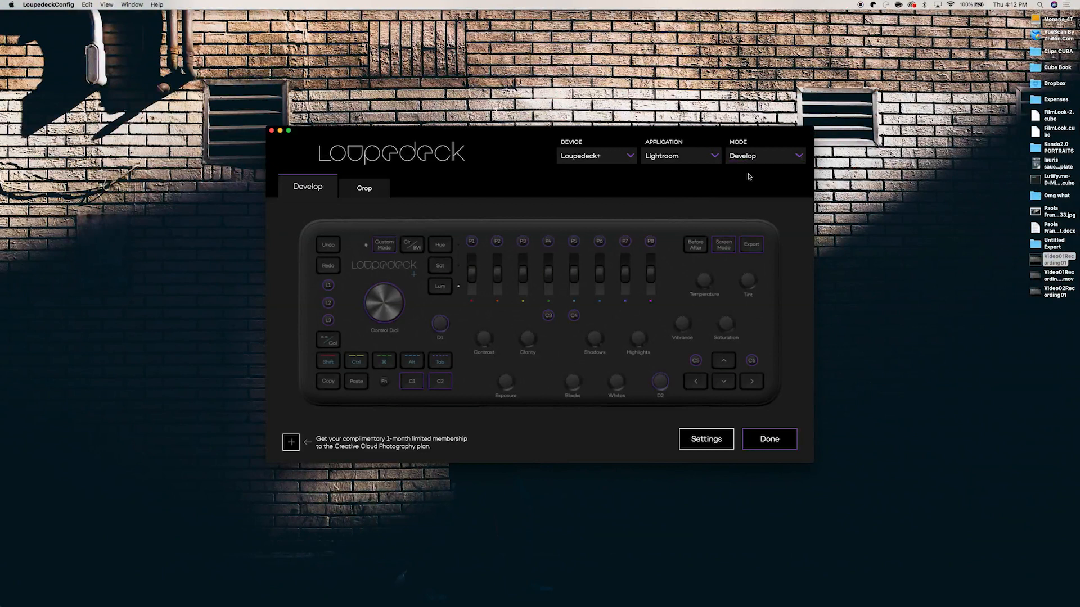
mouse_move(481, 248)
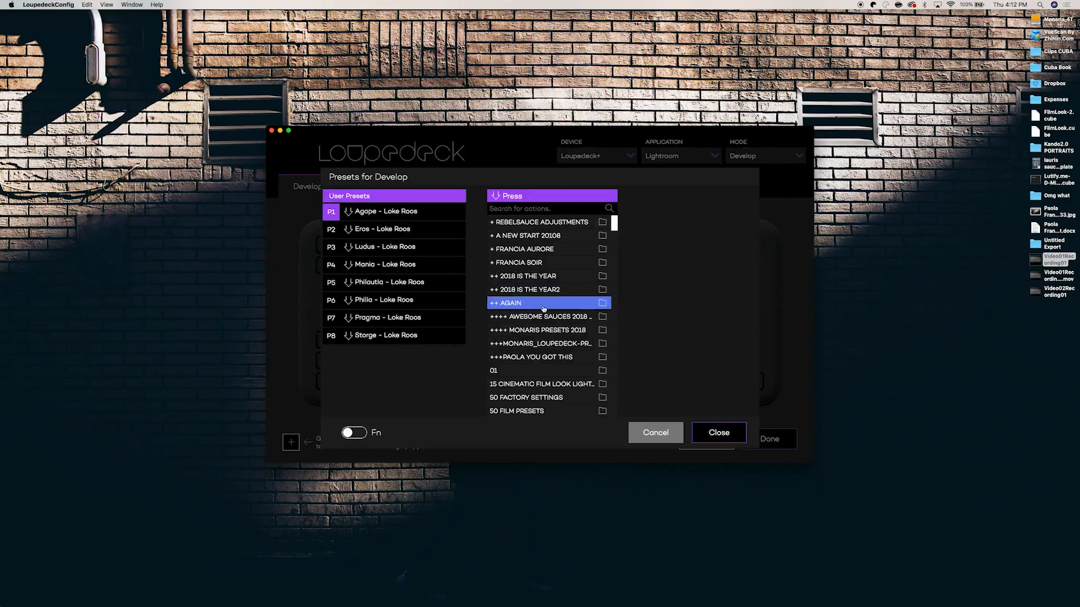
click(542, 343)
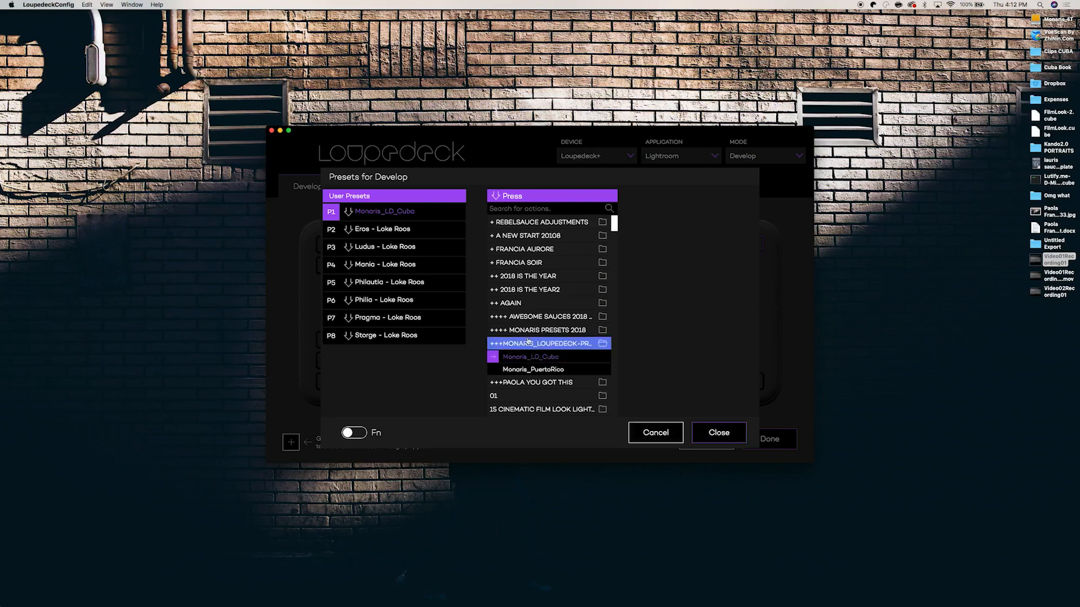
click(381, 228)
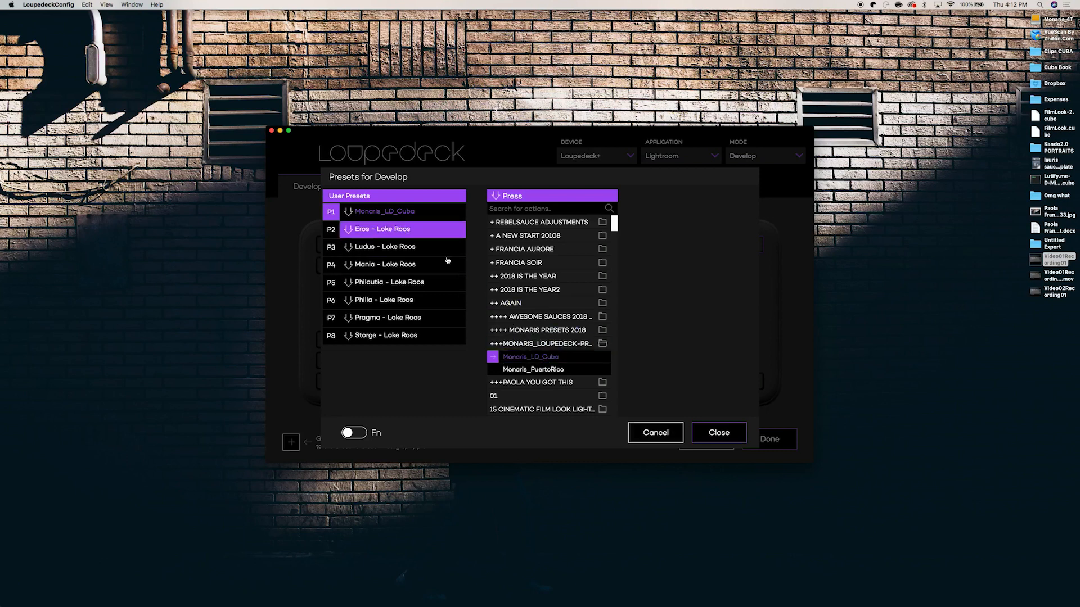
click(534, 369)
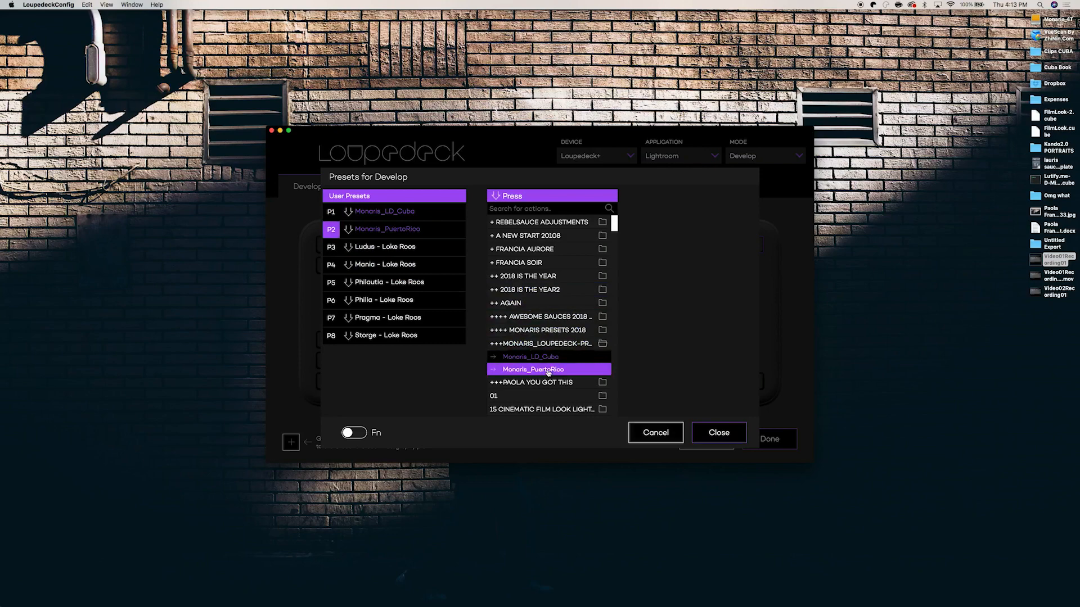
click(717, 432)
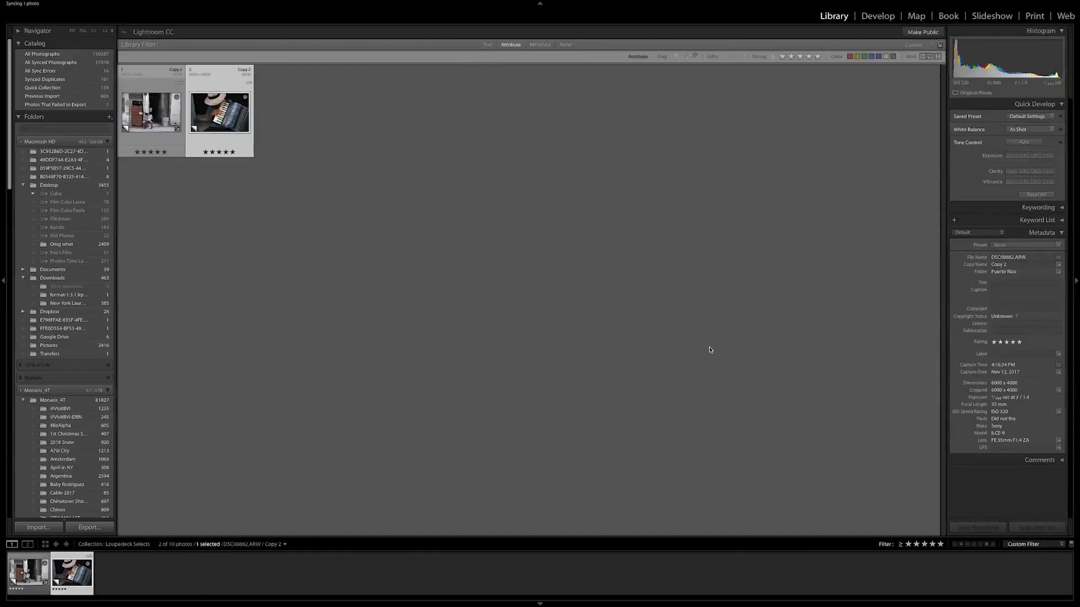
Open the Cuba newspaper-reader photo in Develop and apply its Loupedeck preset
click(877, 15)
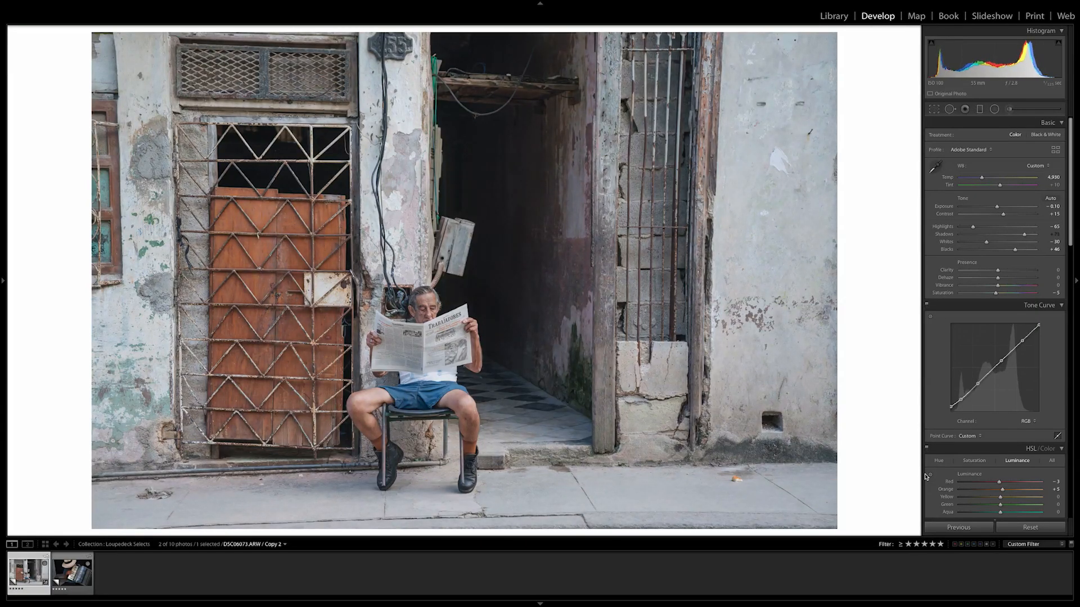
click(1016, 214)
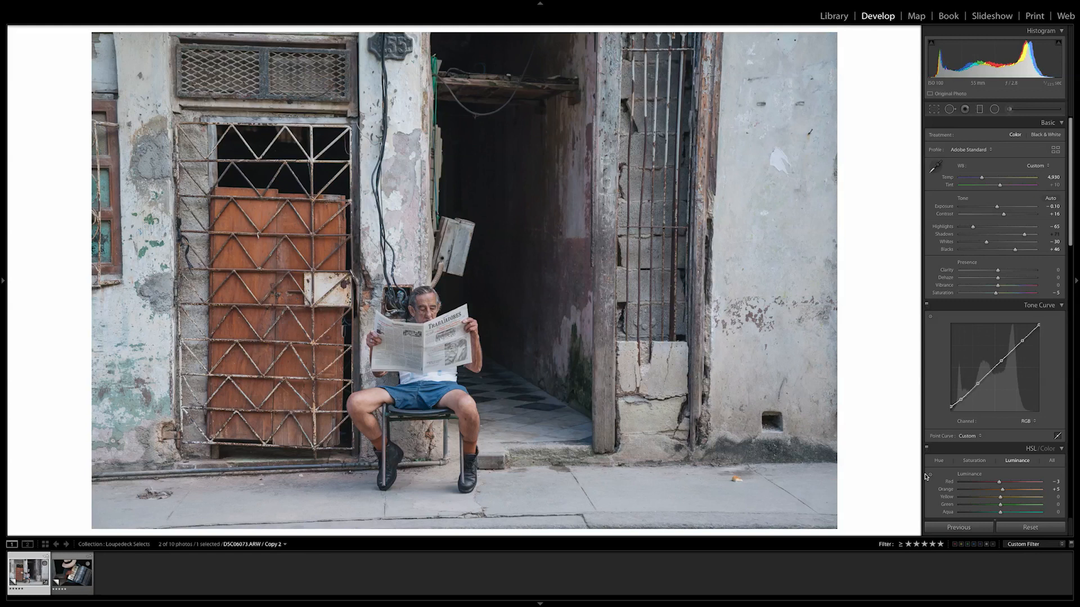
Switch to the accordion player photo, apply the Puerto Rico preset and lower Temp slightly
click(70, 573)
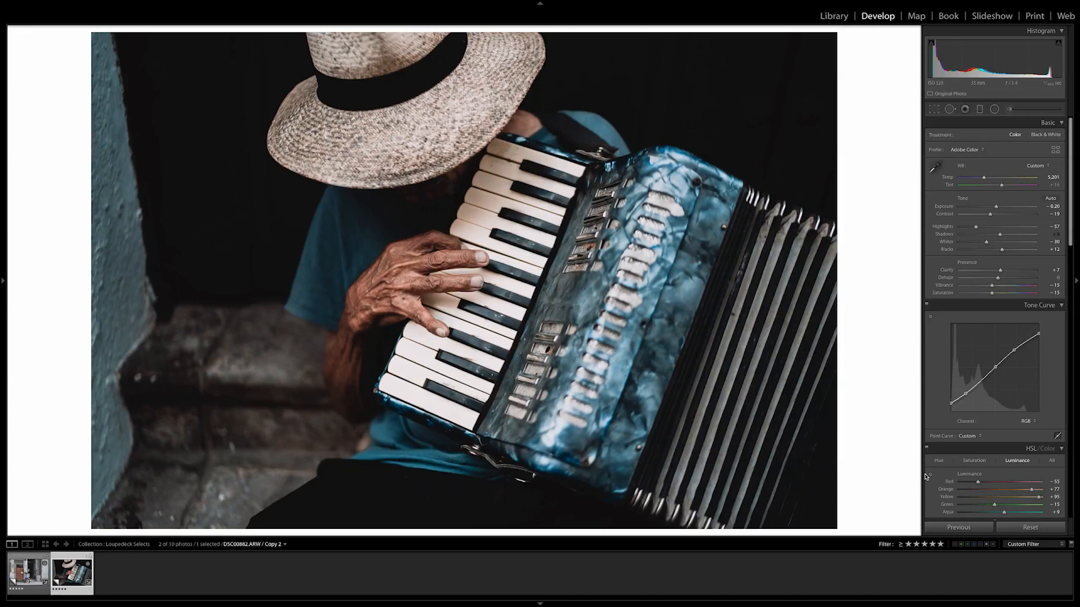
click(979, 108)
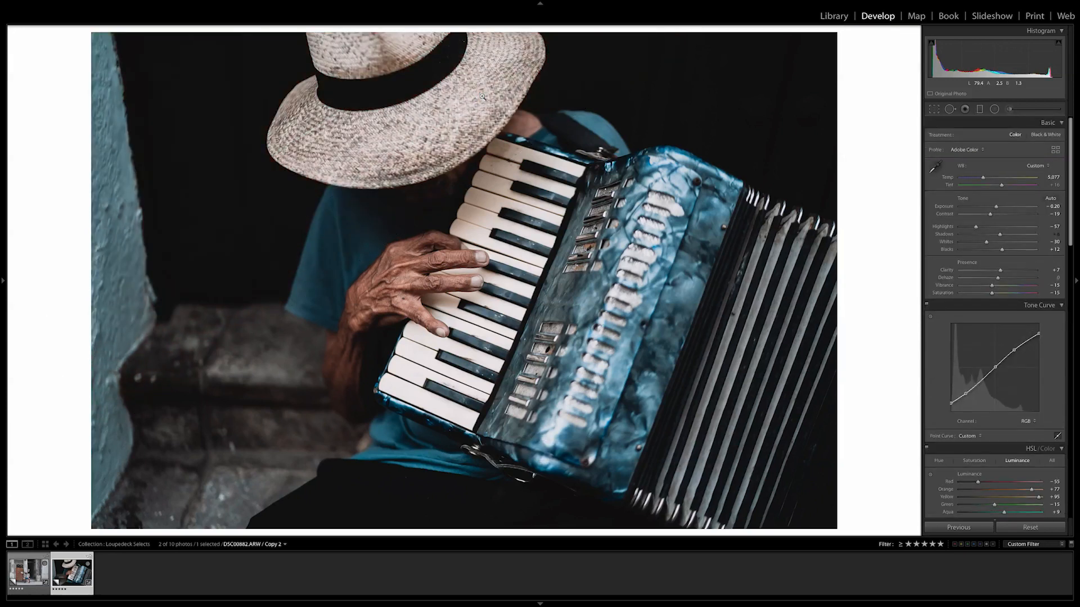
Show the edited accordion photo in the Before/After side-by-side view
click(993, 109)
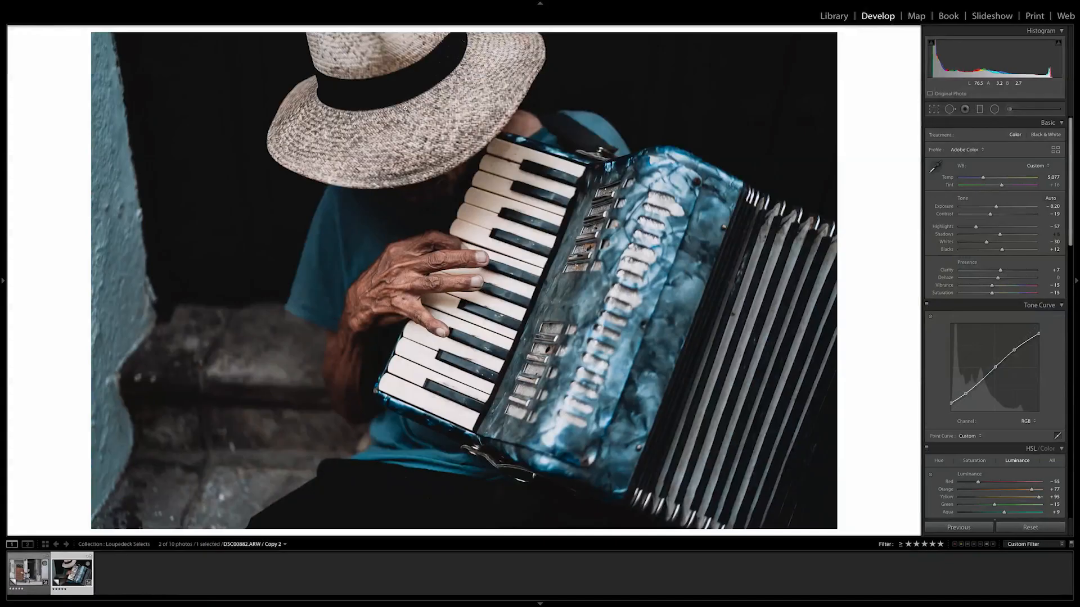
key(Y)
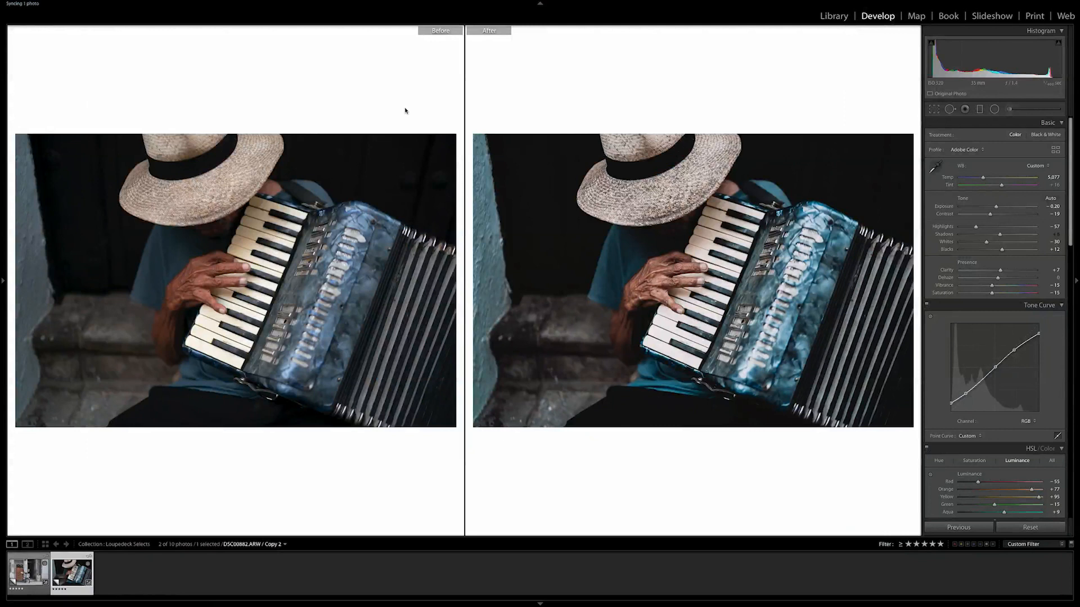